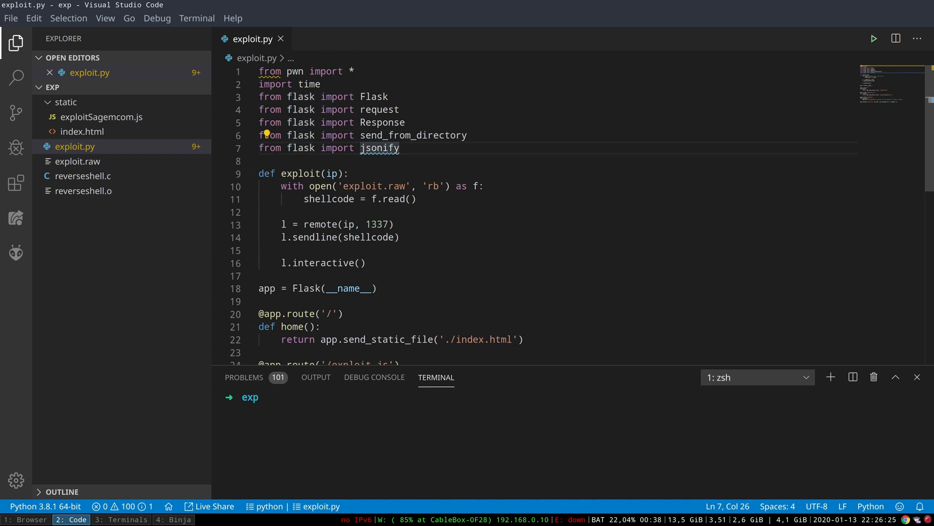
Review the payload route and its target IP in exploit.py, then move to the Terminals workspace
left_click(349, 174)
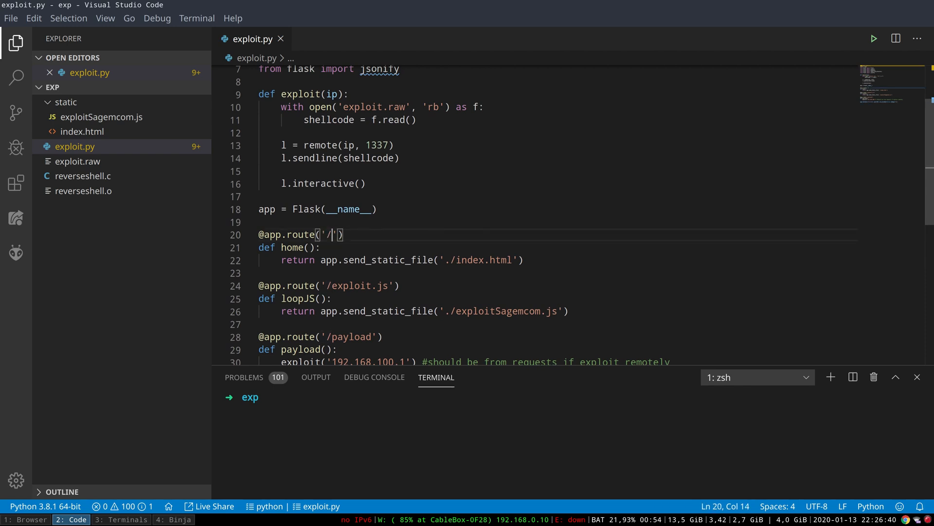
left_click(511, 260)
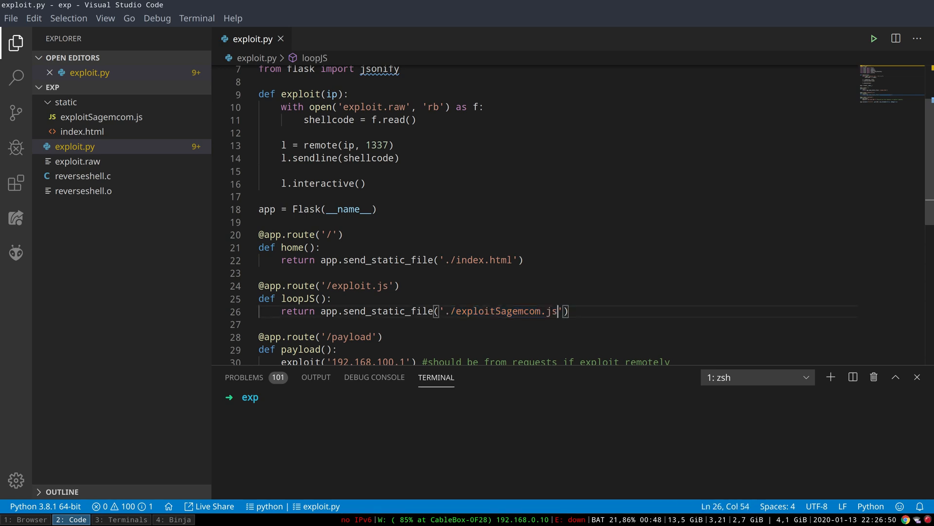
scroll("down", 3)
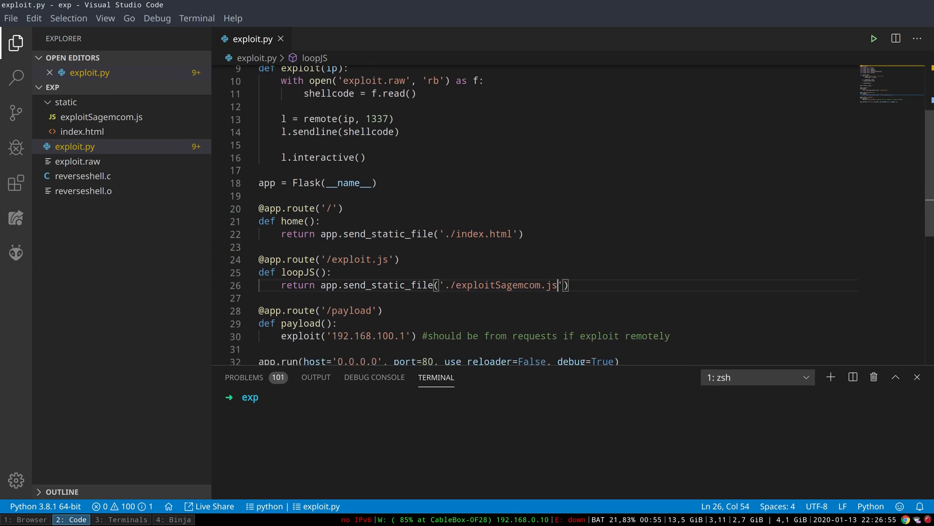
double_click(349, 310)
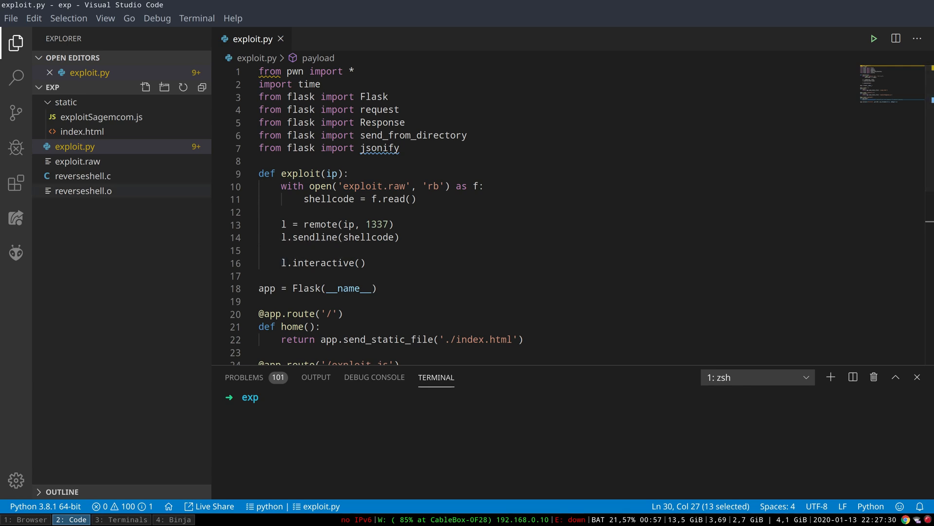
mouse_move(84, 176)
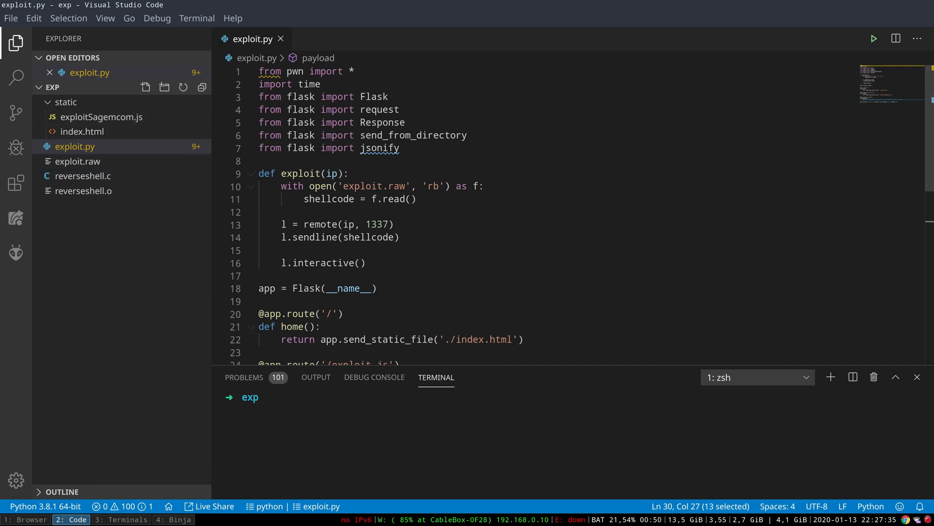
mouse_move(83, 176)
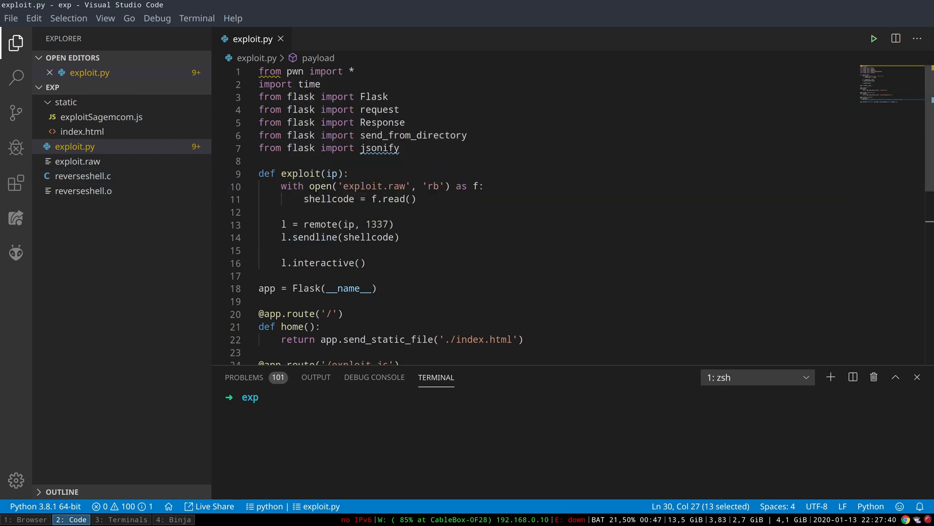
left_click(120, 519)
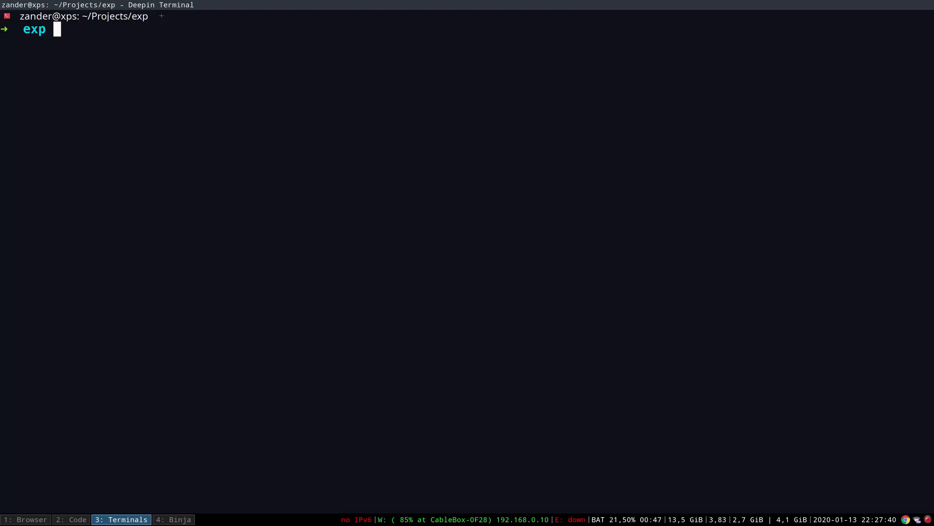
Start the exploit server with 'sudo python exploit.py' so Flask listens on port 80
type("sudo python exploit.py")
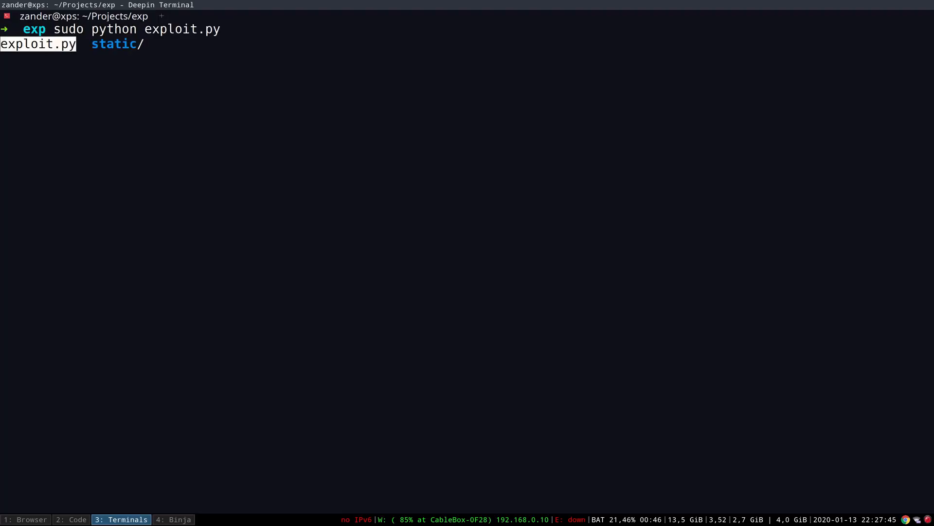
key("Escape")
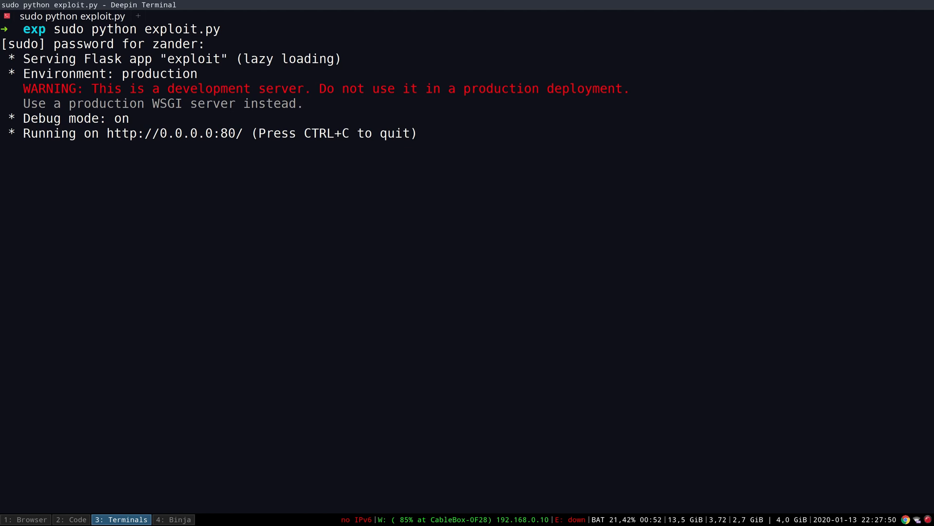
double_click(174, 134)
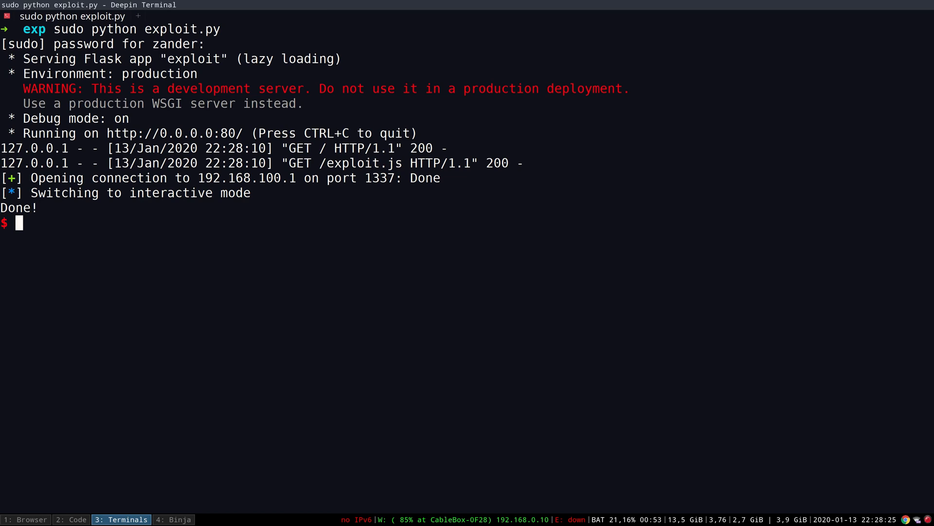
Enter 'ls' at the remote shell prompt once the shellcode connects on port 1337
type("ls")
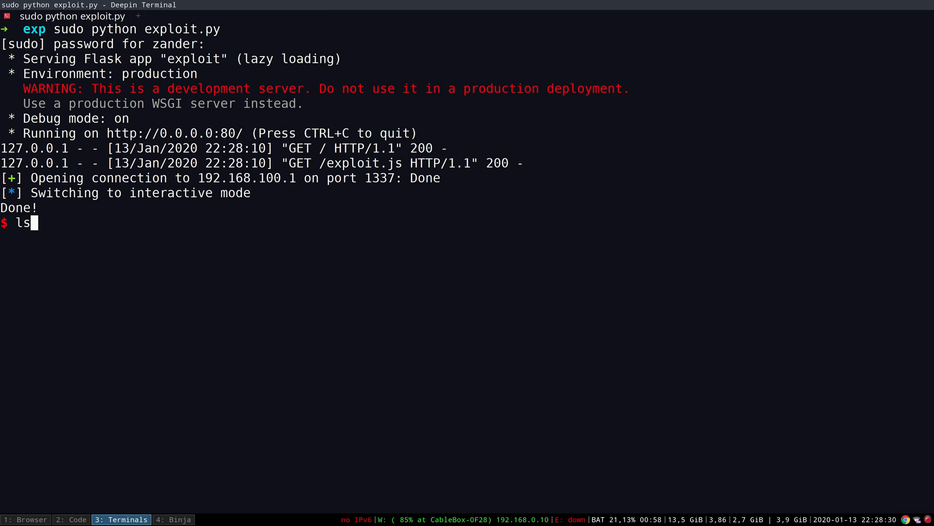